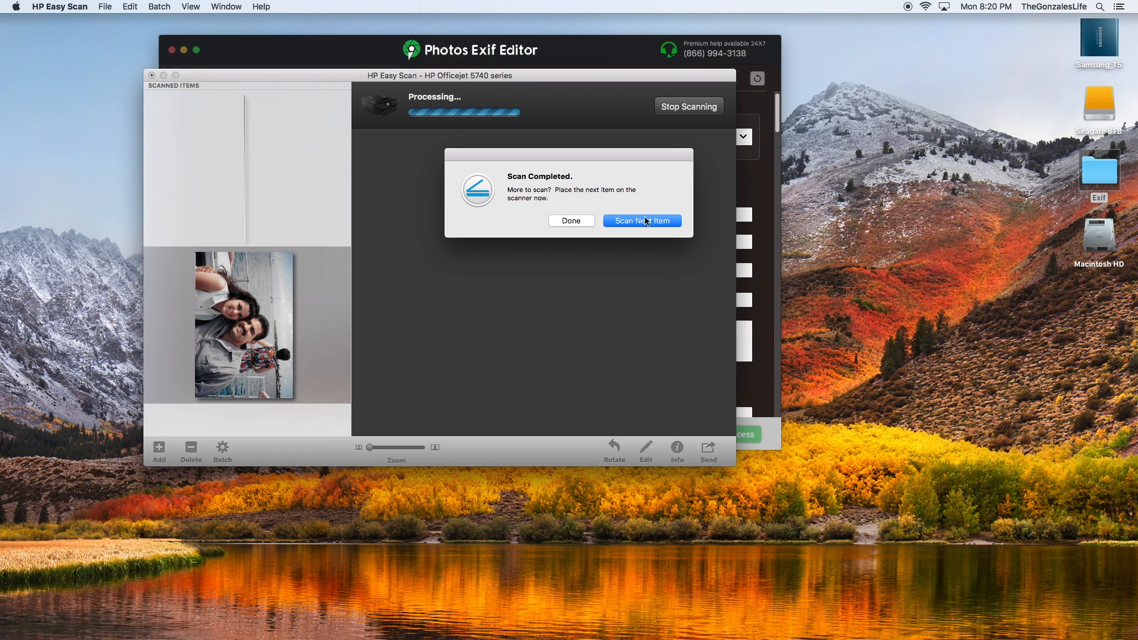
# - Finish the scan and save the honeymoon photo as a JPEG in Pictures
pyautogui.click(570, 220)
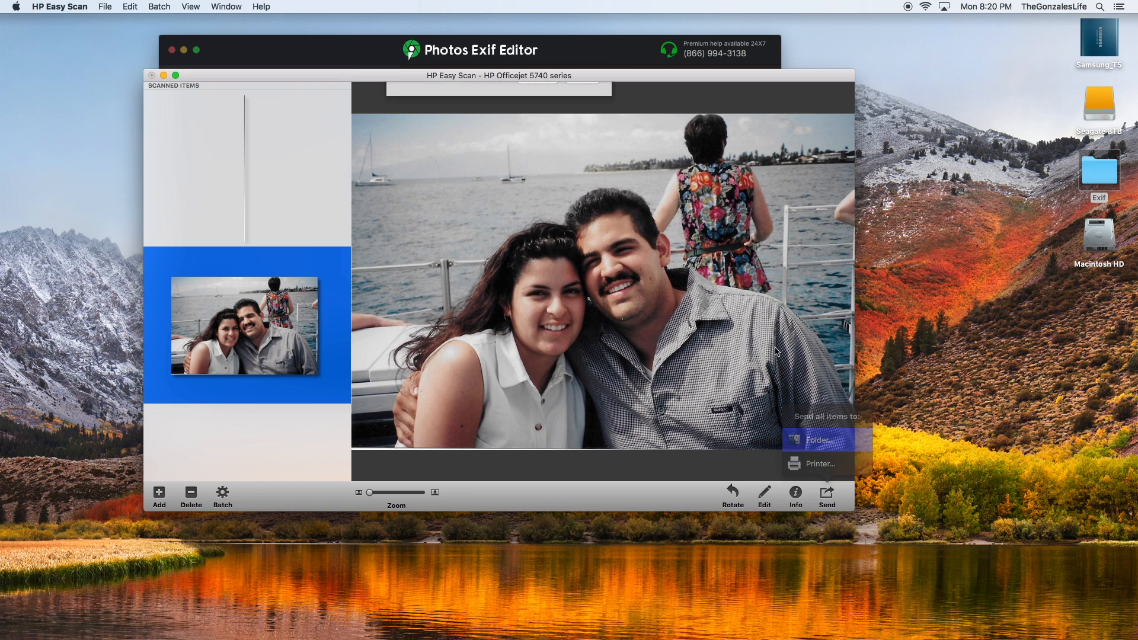
pyautogui.click(818, 440)
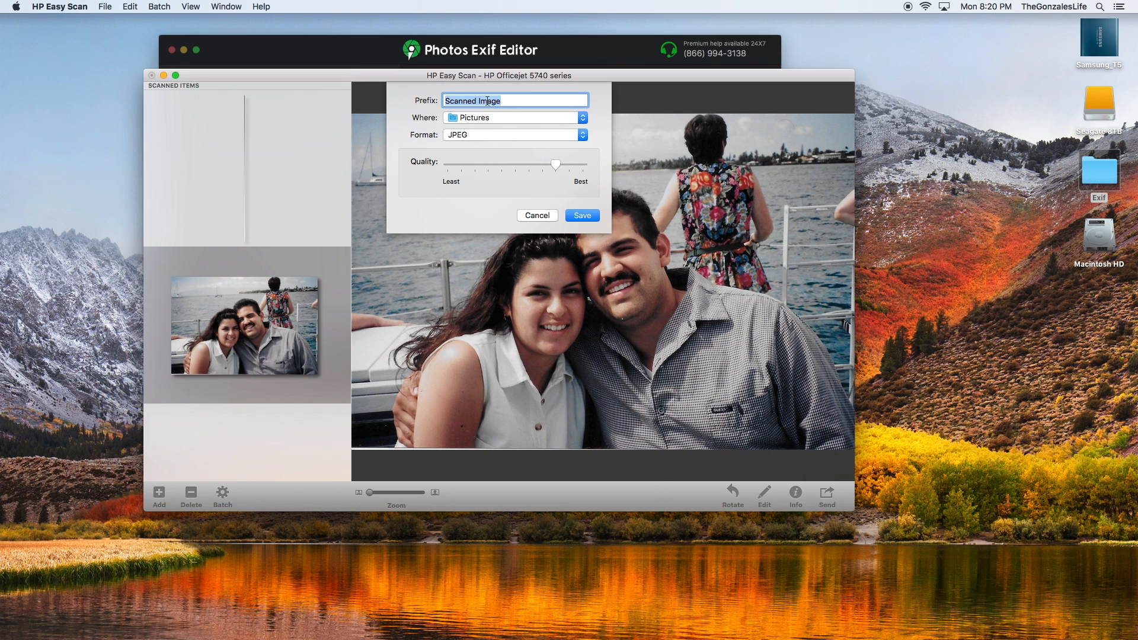
pyautogui.click(581, 214)
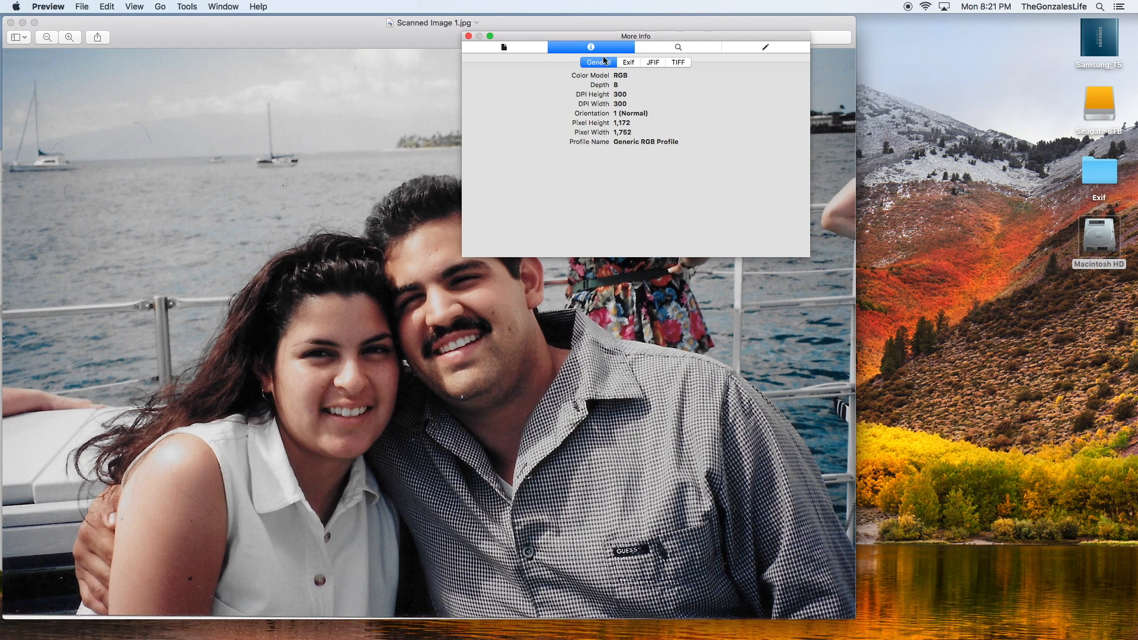
# - Review the scanned photo's General and TIFF metadata in Preview, then close Preview
pyautogui.click(502, 46)
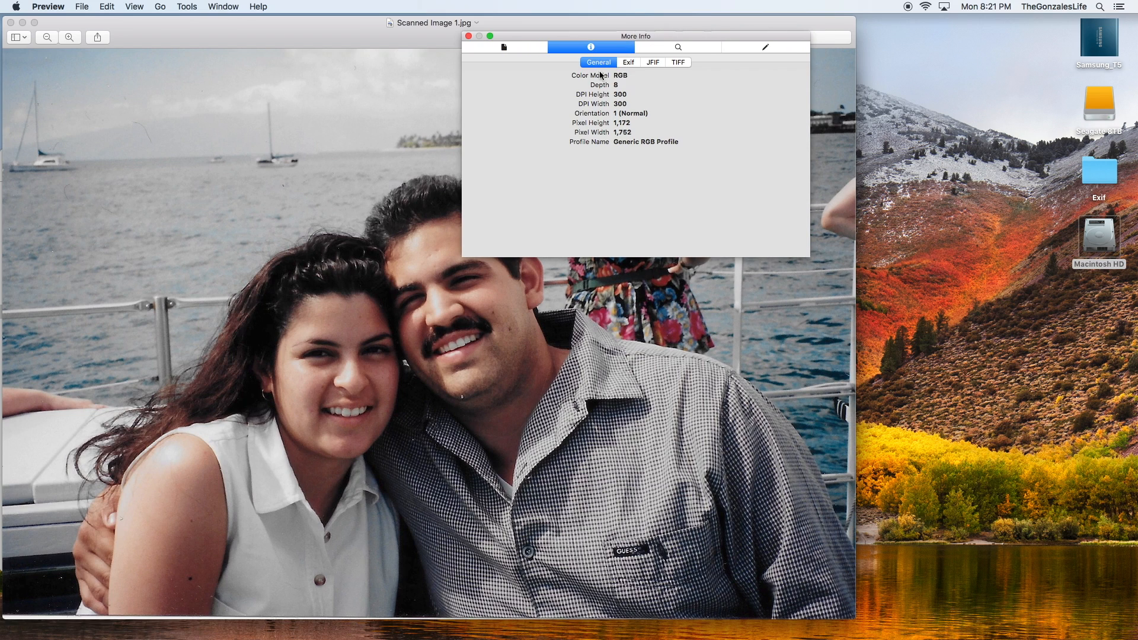
pyautogui.click(677, 61)
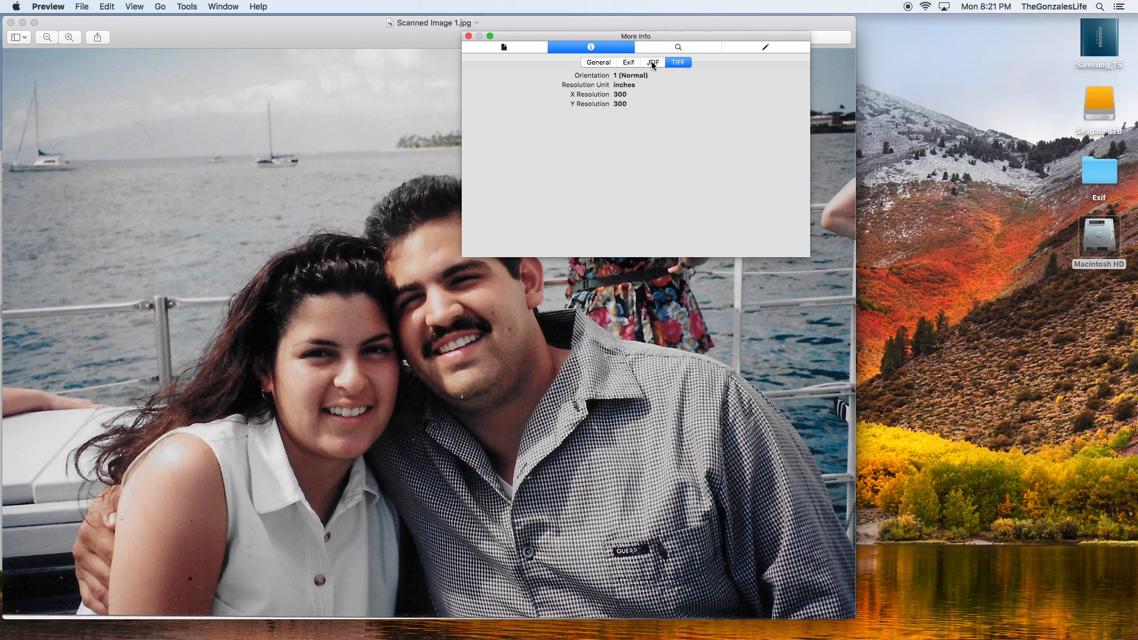
pyautogui.click(598, 61)
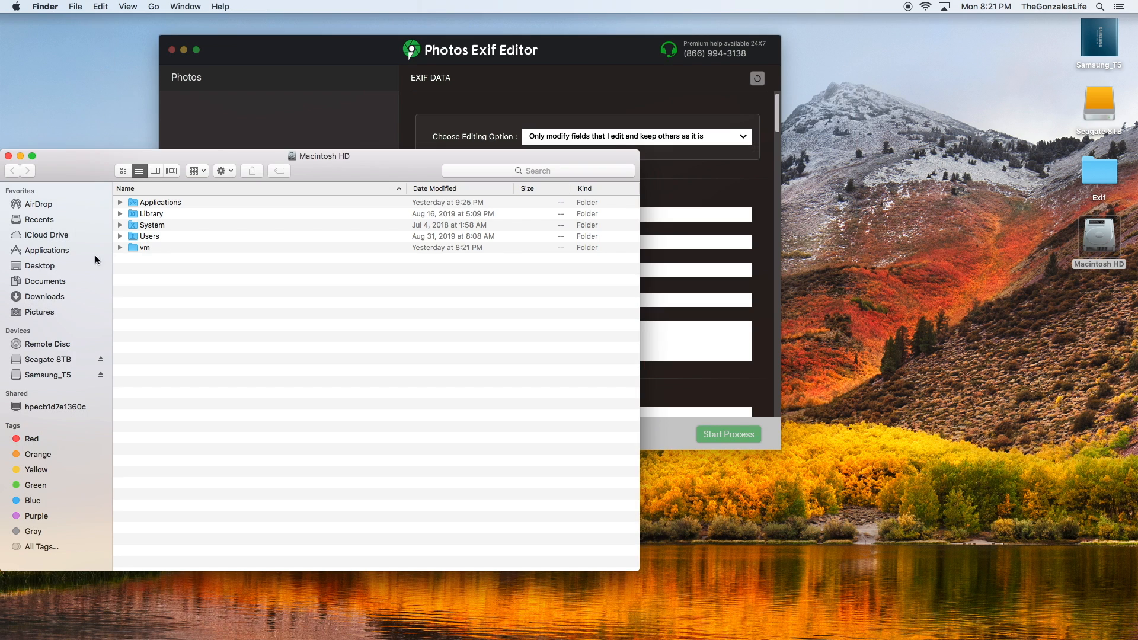
# - Load Scanned Image 1.jpg and enter 'Maui Honeymoon 1997' as description and user comment
pyautogui.click(40, 312)
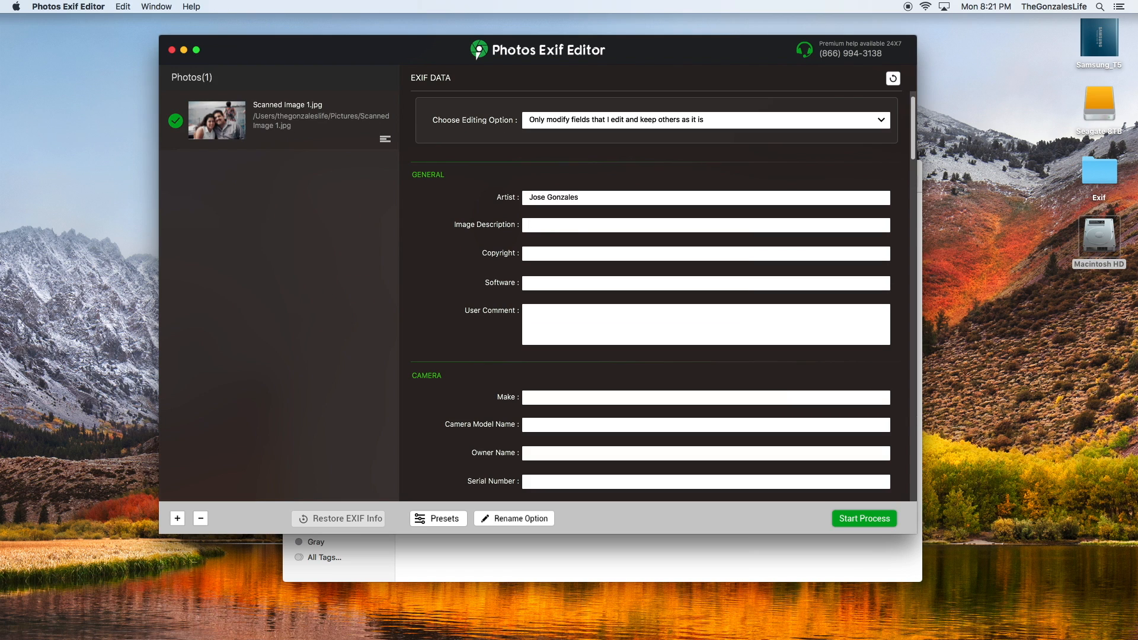
pyautogui.write('Maui')
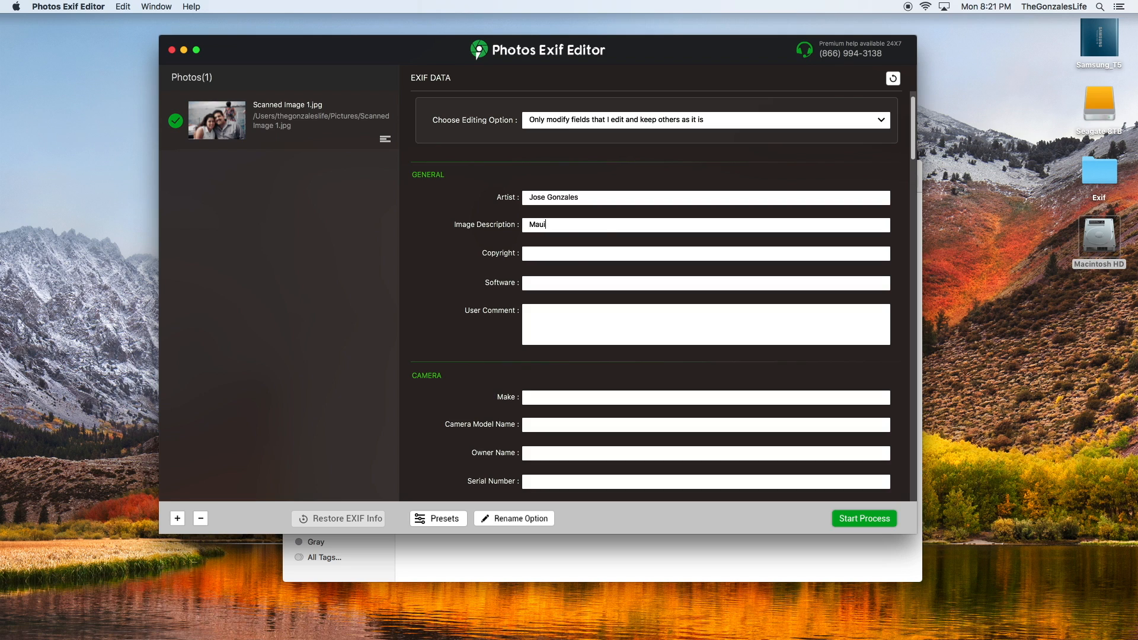
pyautogui.write('Honeymoon 1997')
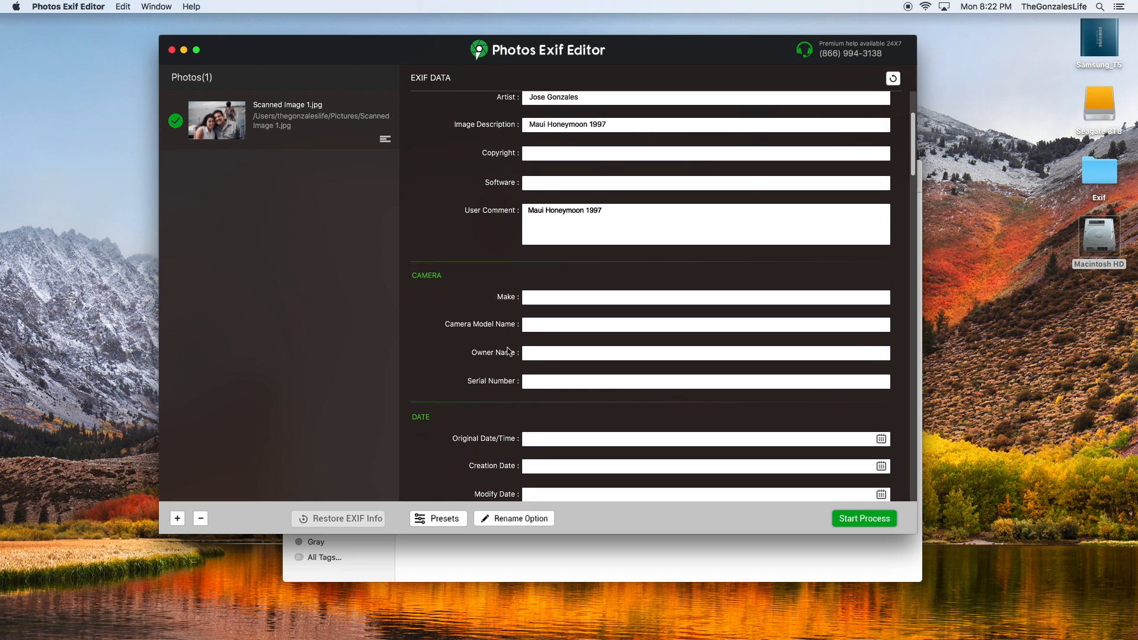
# - Set the Original, Creation and Modify dates to Sep 27, 1997, 8:21:40 PM
pyautogui.click(880, 438)
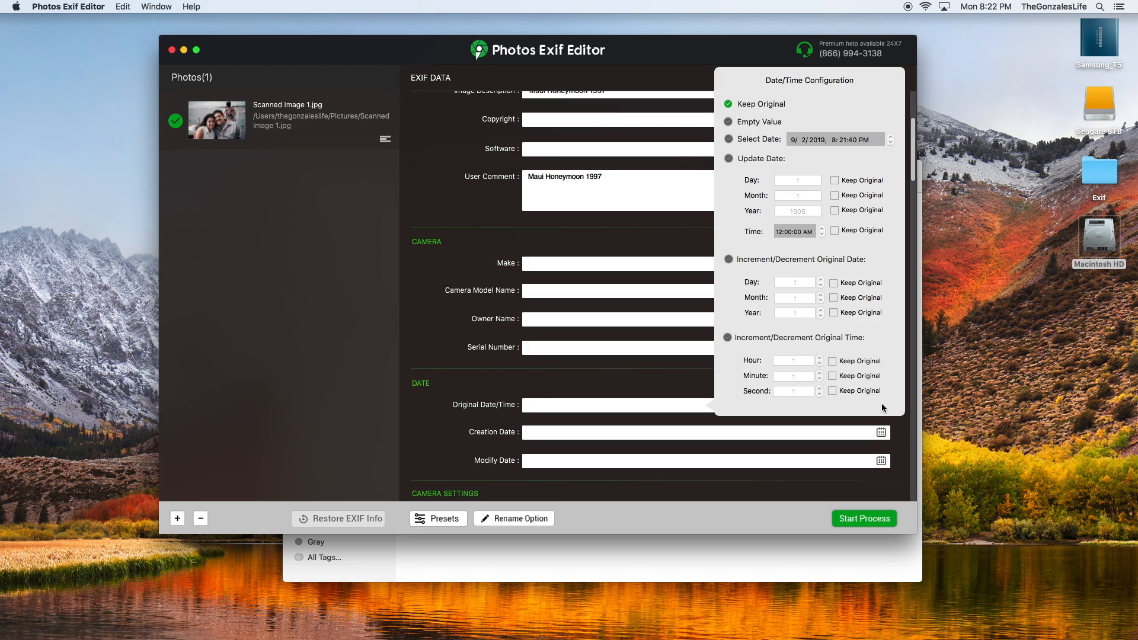
pyautogui.click(728, 139)
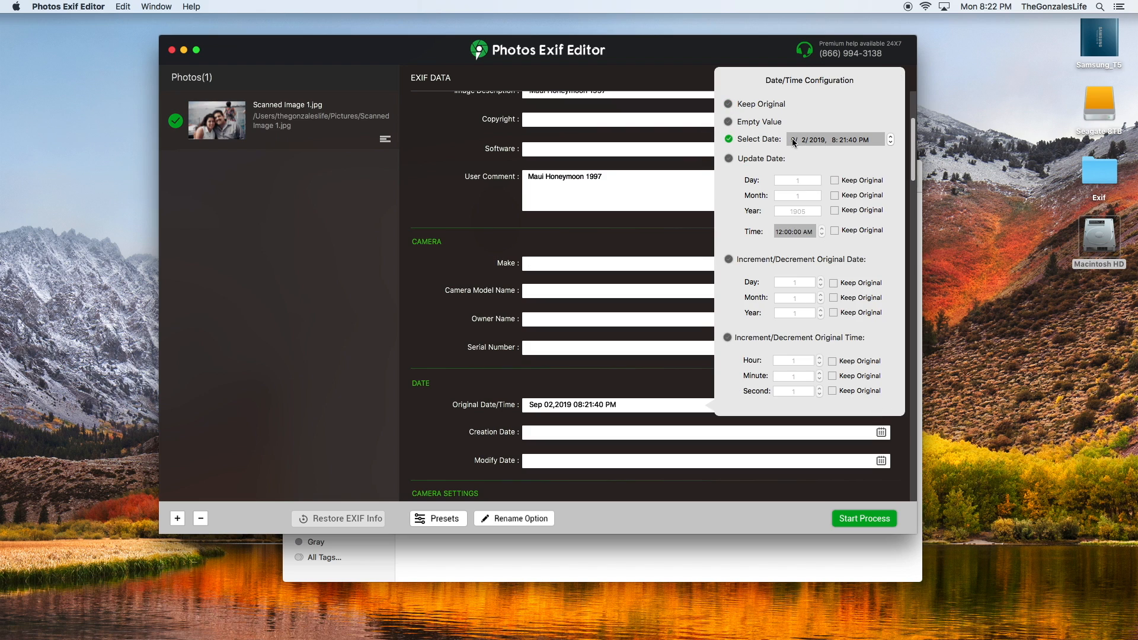
pyautogui.click(805, 139)
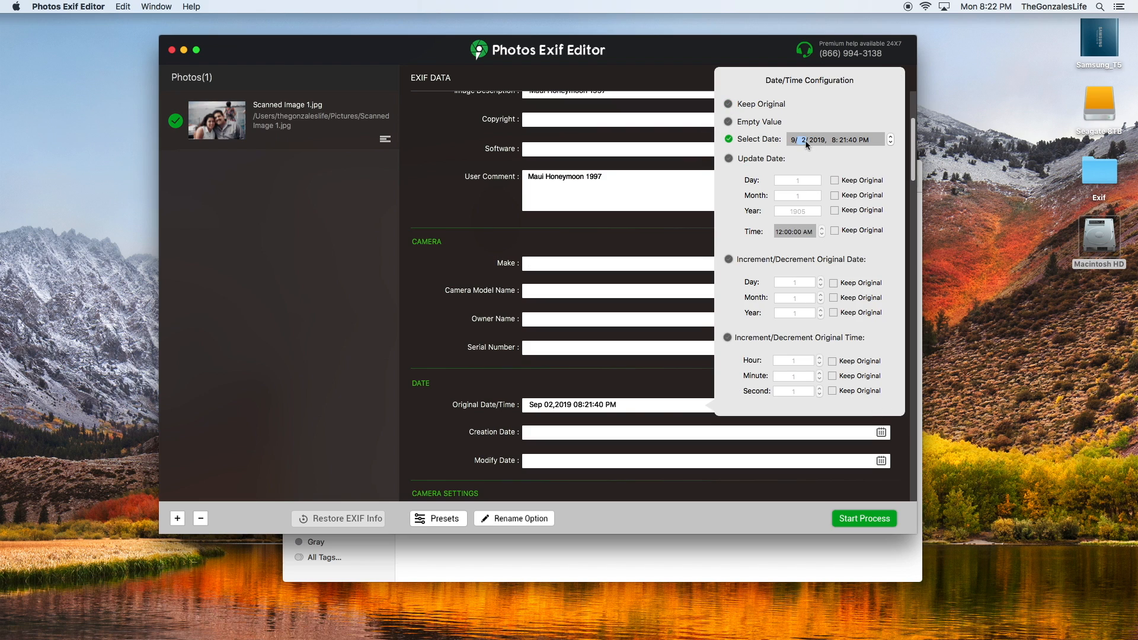
pyautogui.write('27/')
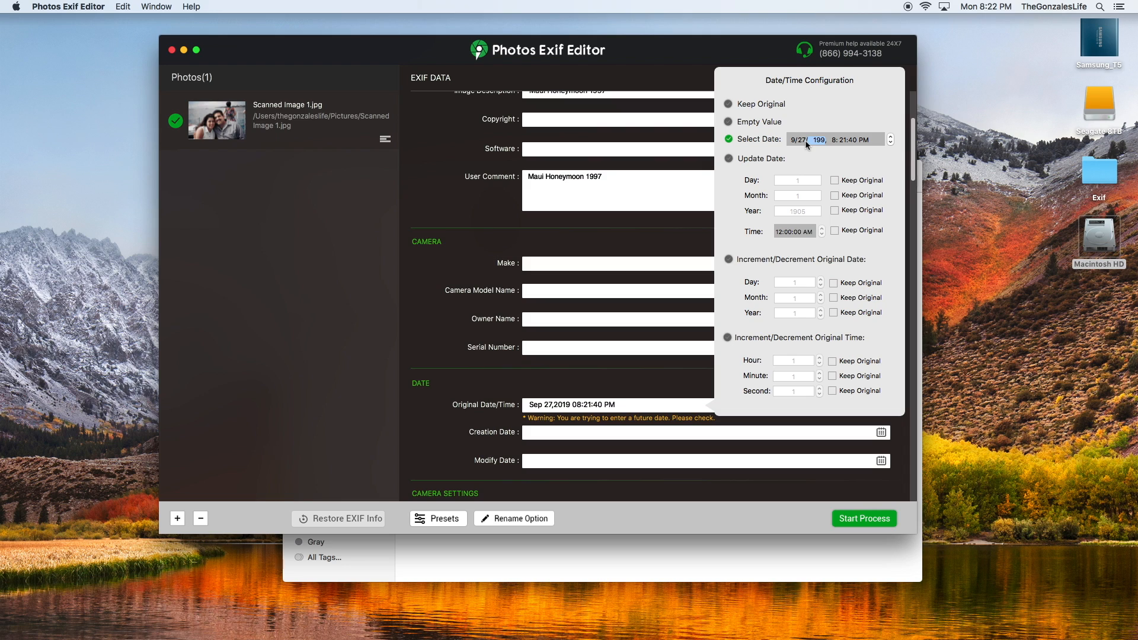
pyautogui.write('7')
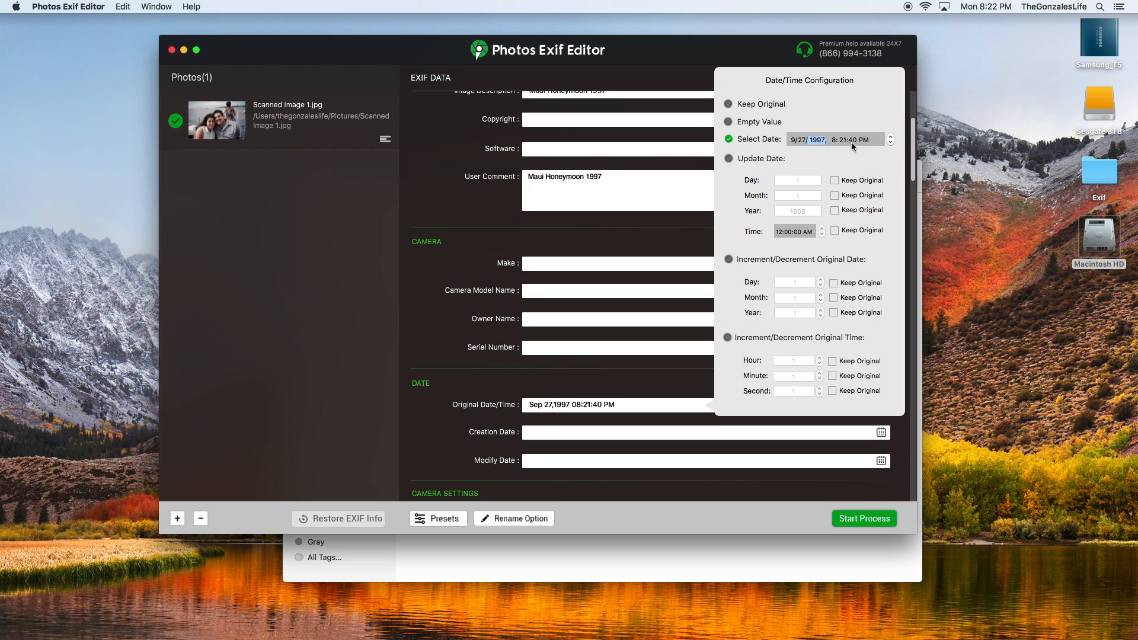
pyautogui.moveTo(782, 58)
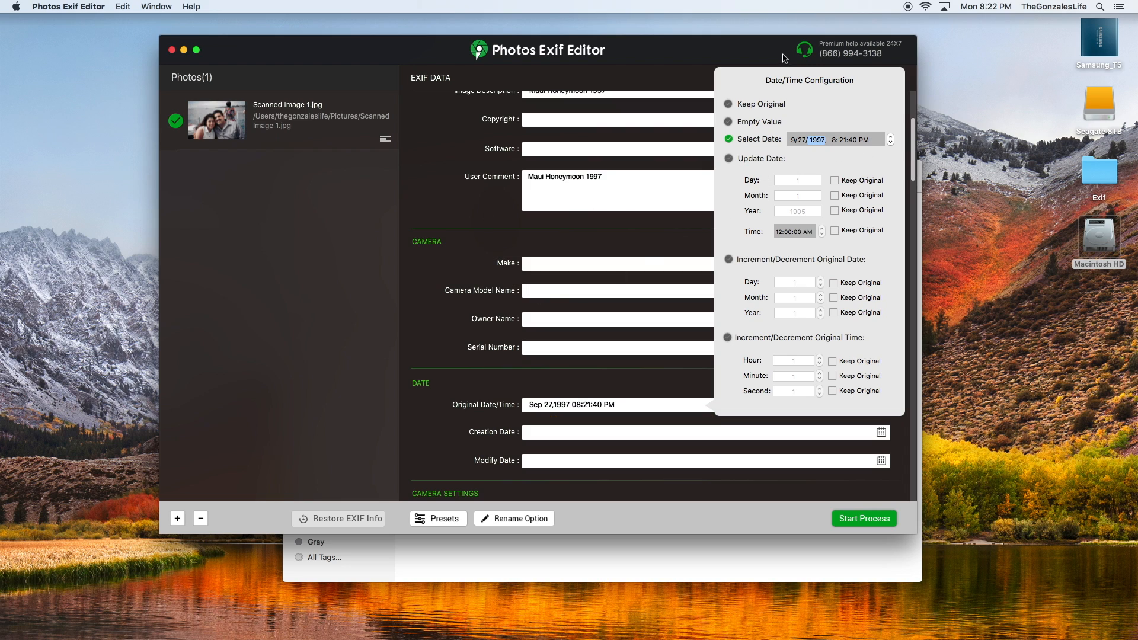
pyautogui.moveTo(553, 437)
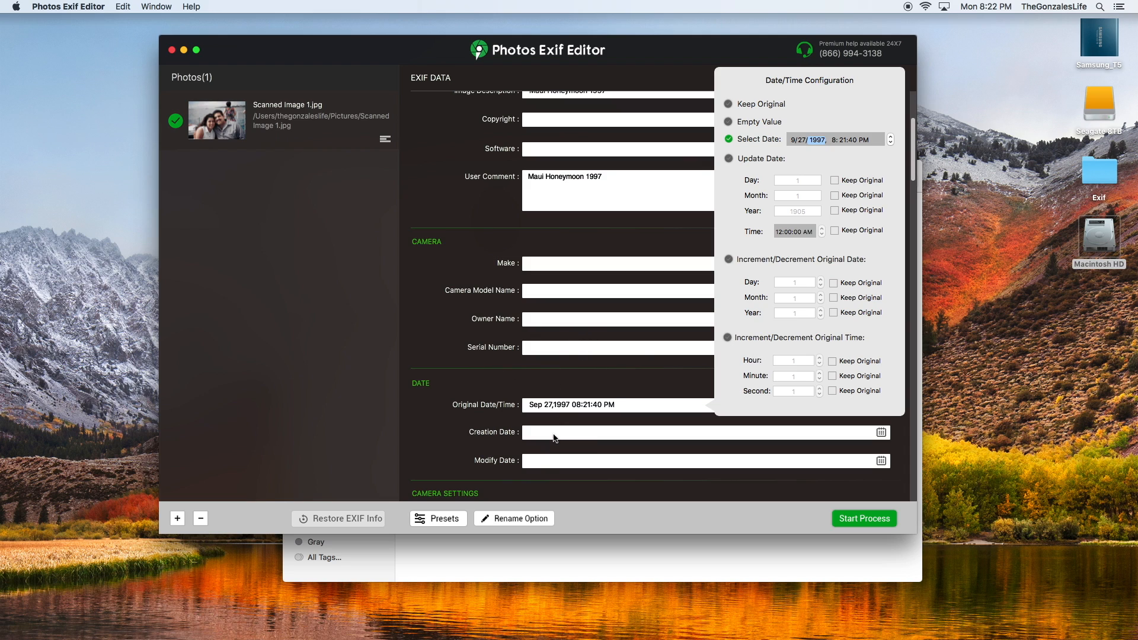
pyautogui.click(727, 132)
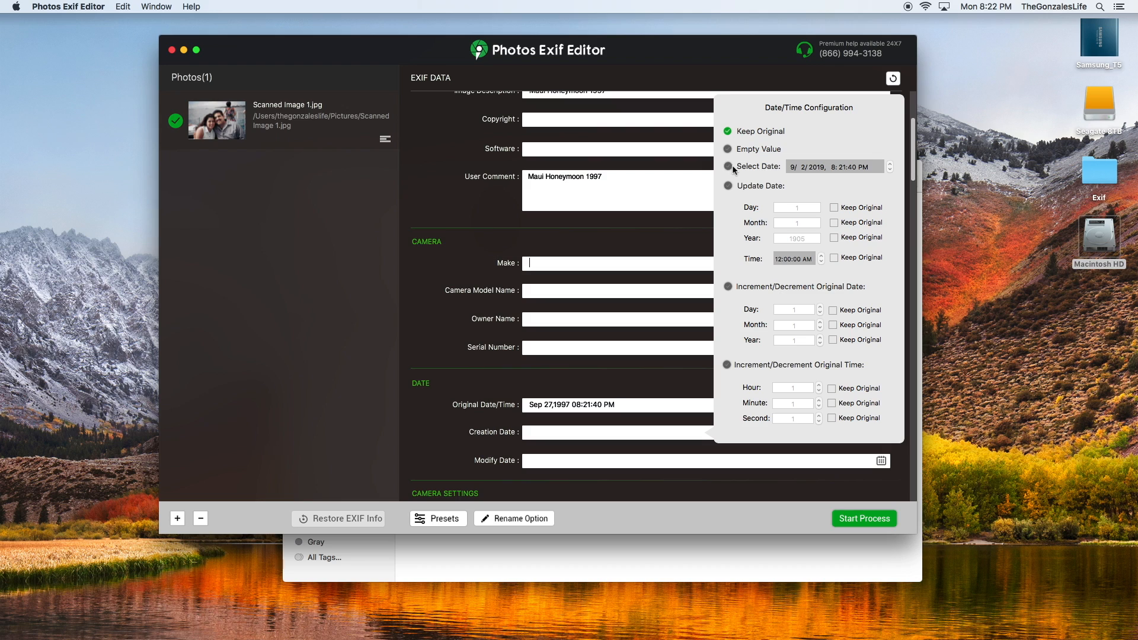
pyautogui.click(728, 166)
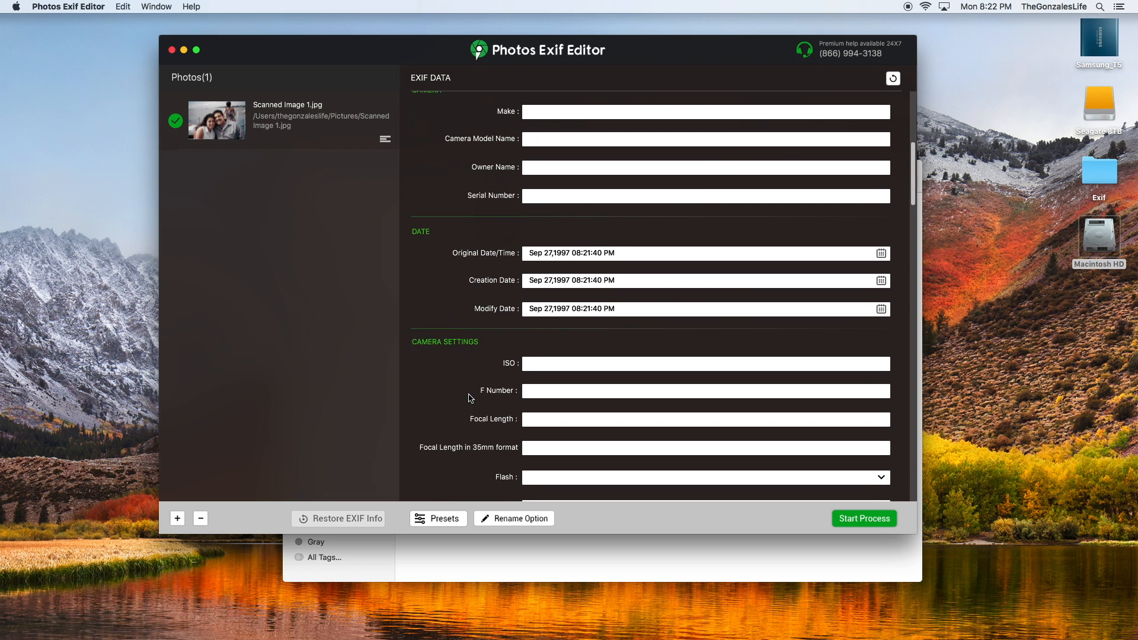
# - Search the map for Lahaina and pin the photo's GPS location there
pyautogui.scroll(-3)
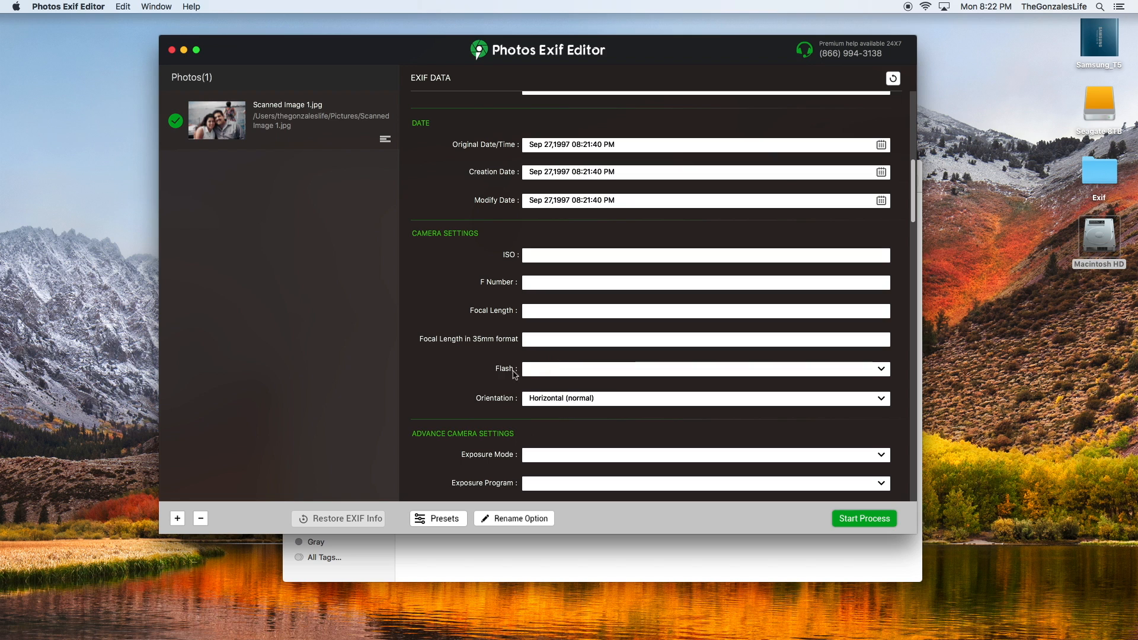
pyautogui.scroll(-3)
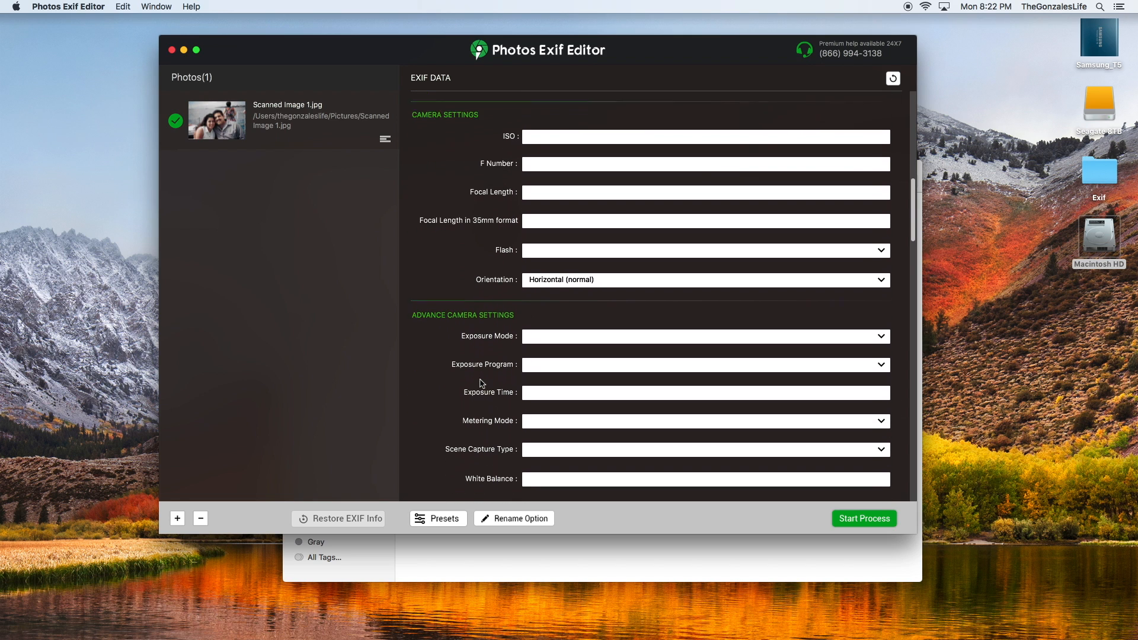
pyautogui.scroll(-3)
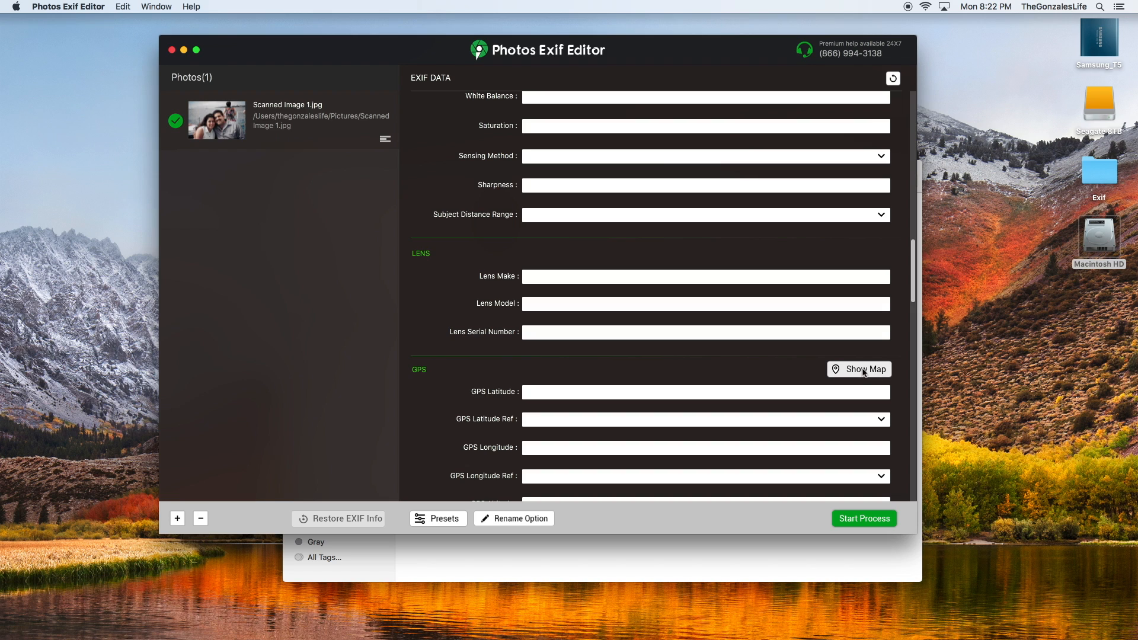
pyautogui.click(859, 369)
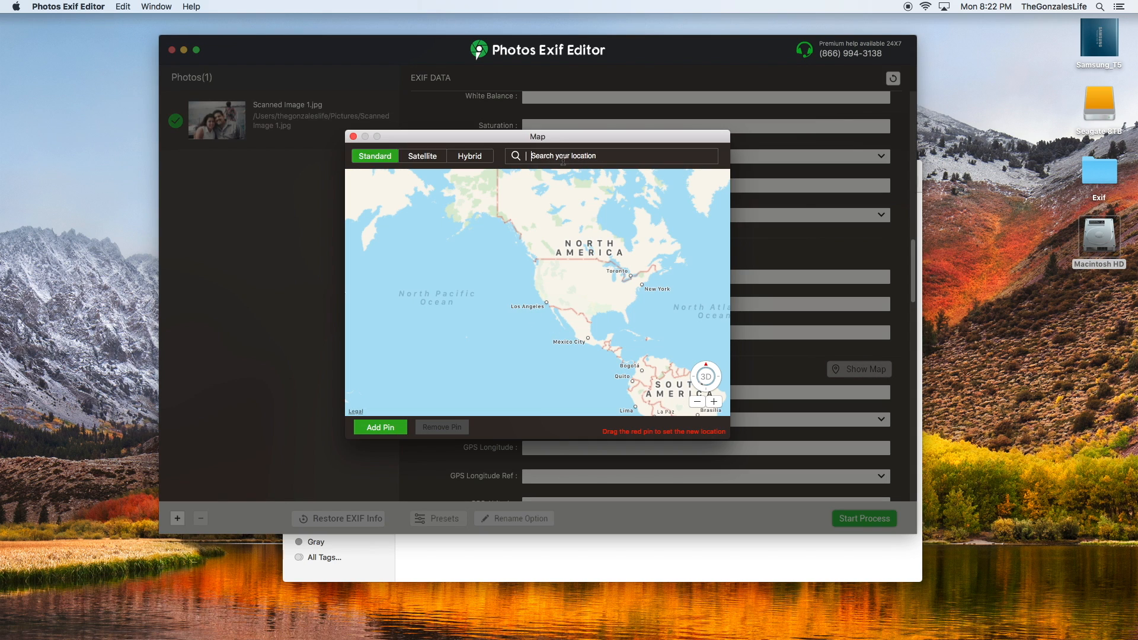
pyautogui.write('Lah')
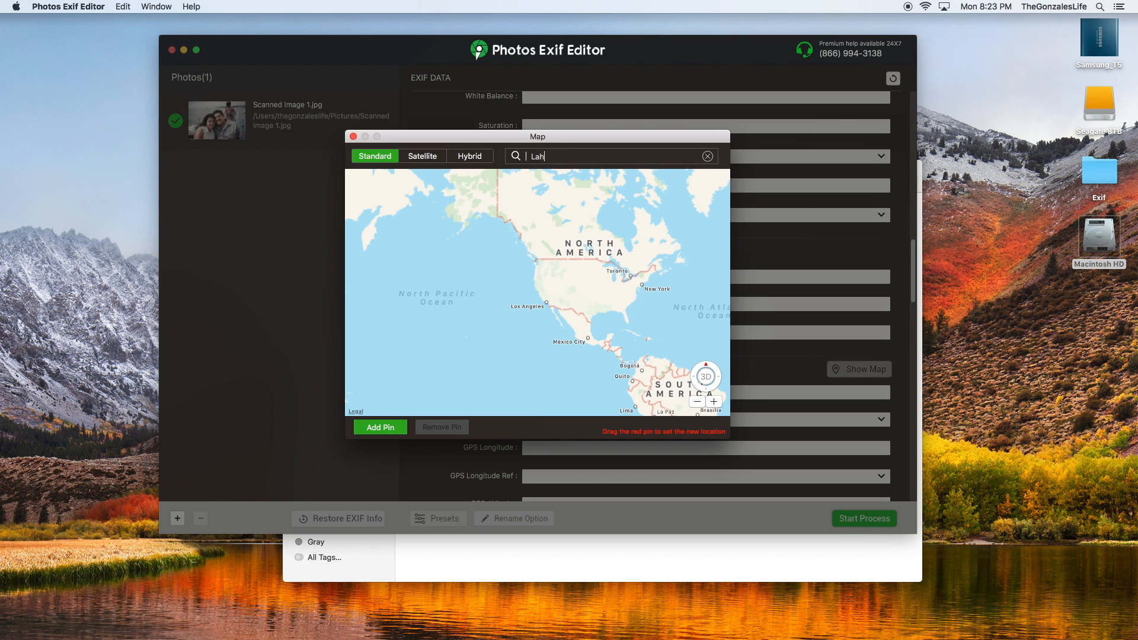
pyautogui.write('aina HI')
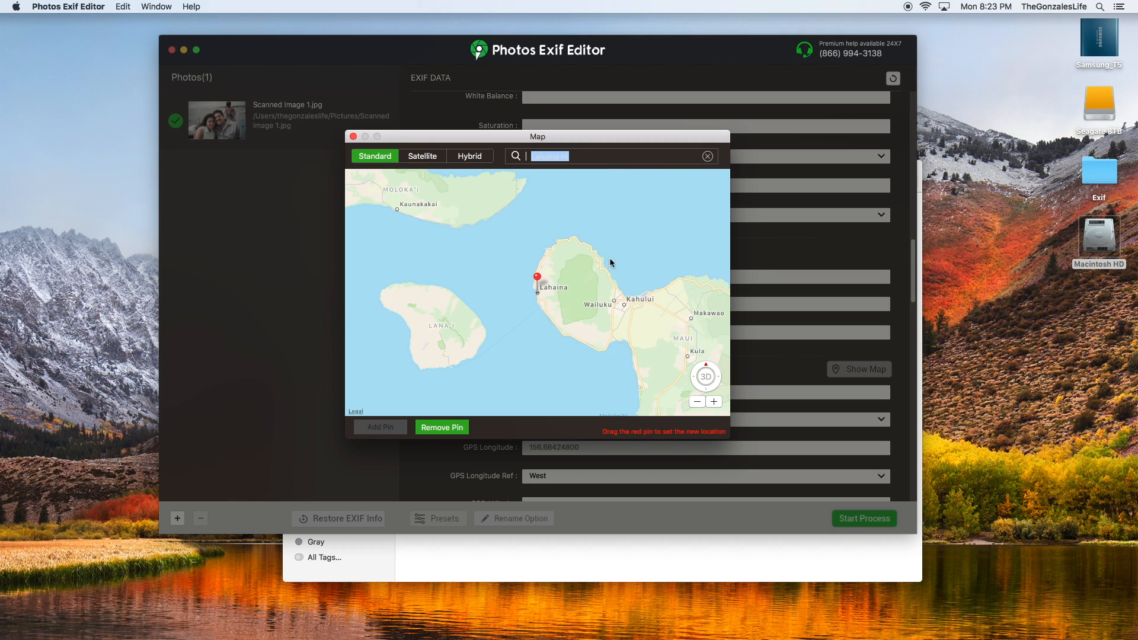
pyautogui.moveTo(433, 414)
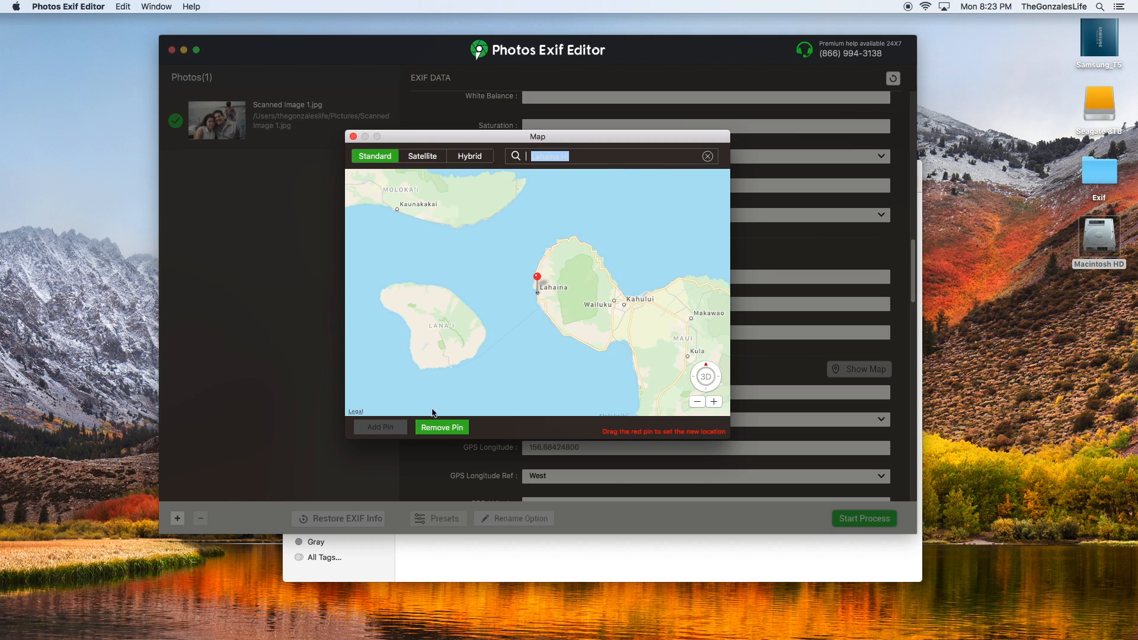
pyautogui.click(353, 136)
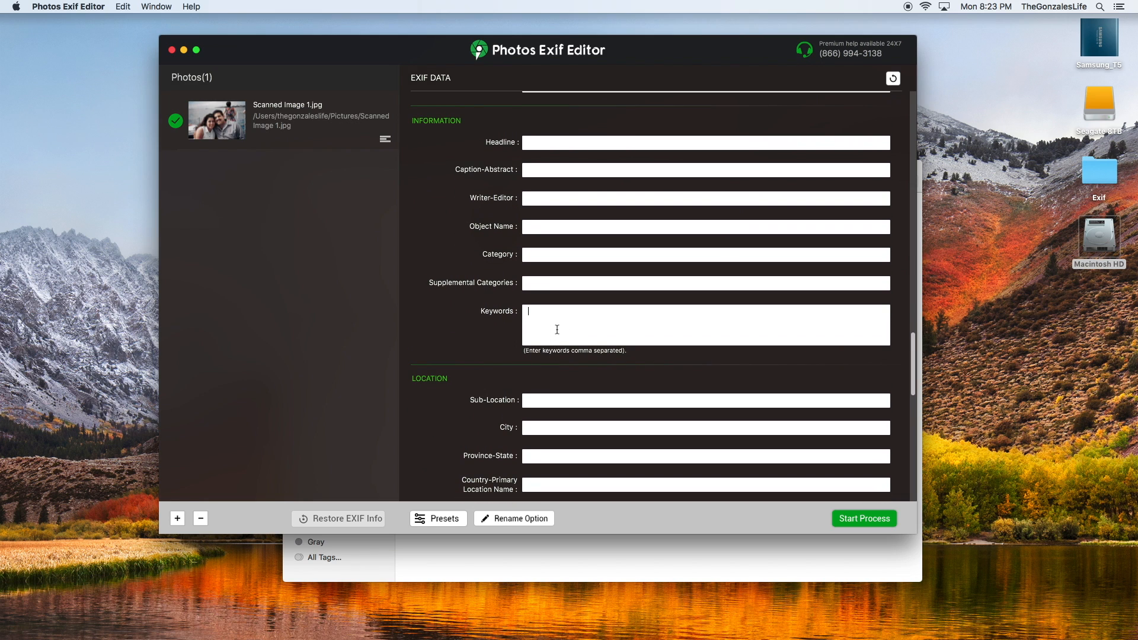
# - Tag the photo with the keywords Maui, Honeymoon, 1997
pyautogui.write('Maui.')
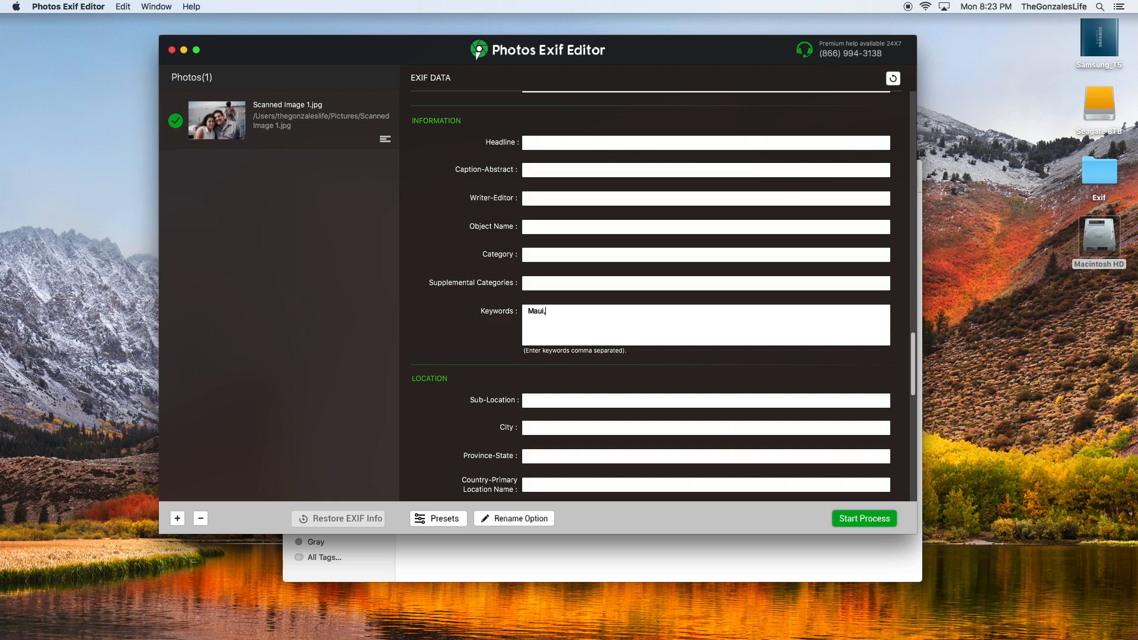
pyautogui.write(', Honeymoo')
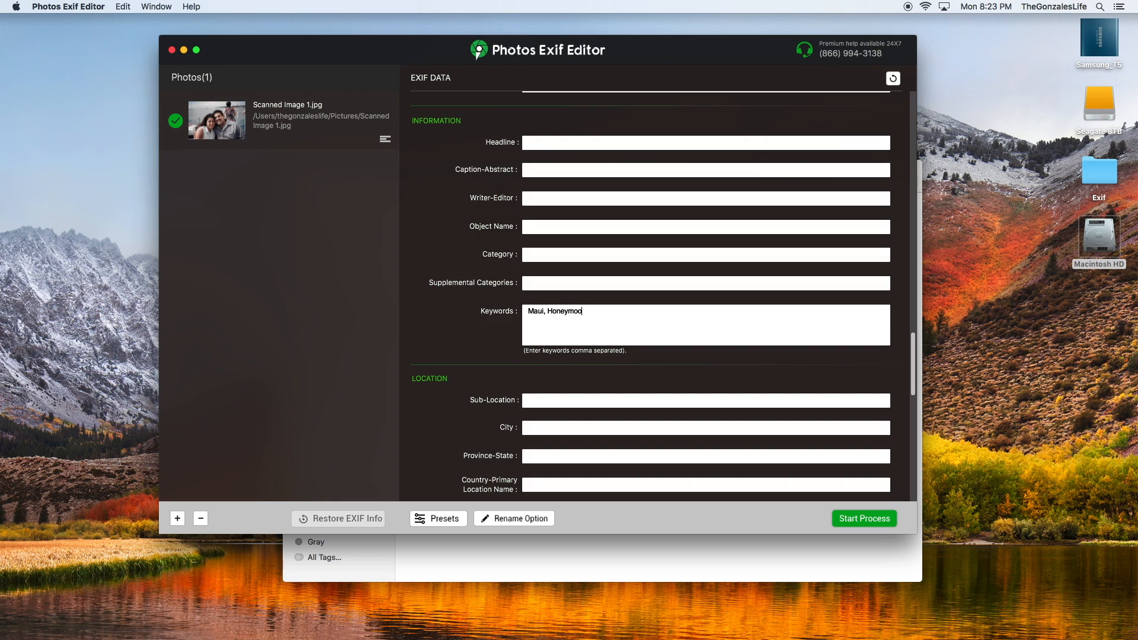
pyautogui.write('n,')
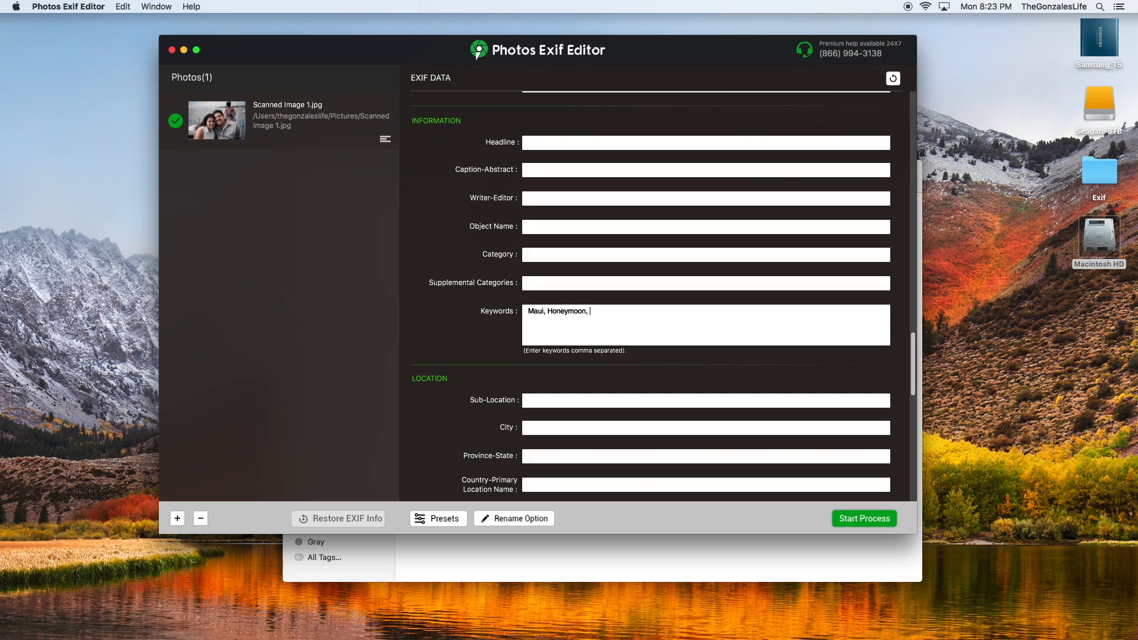
pyautogui.write('199')
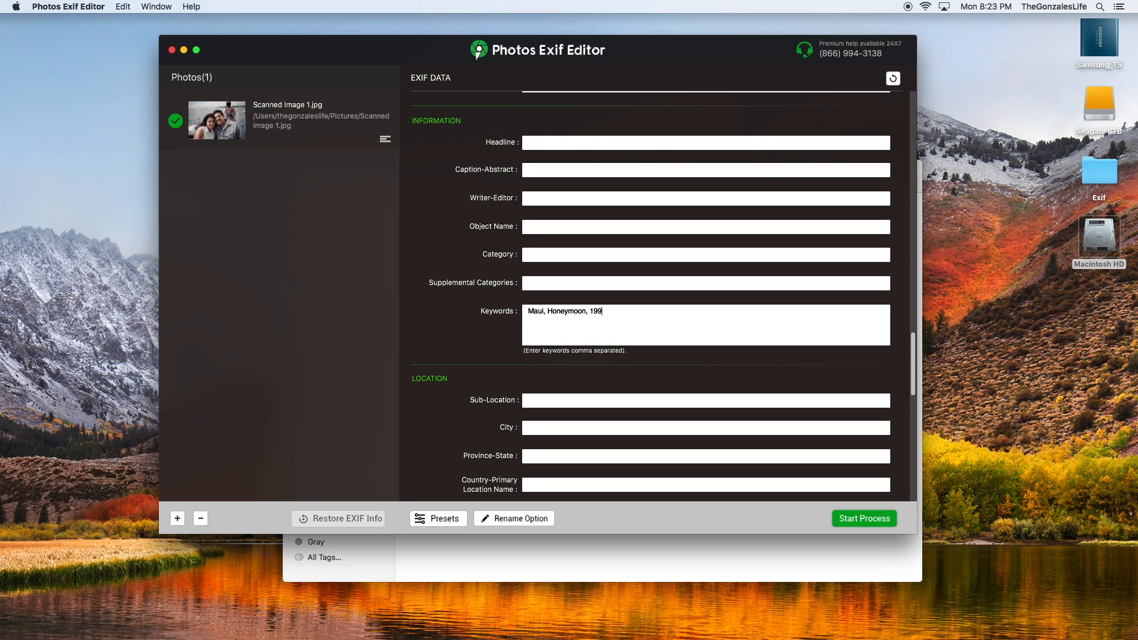
pyautogui.write('7')
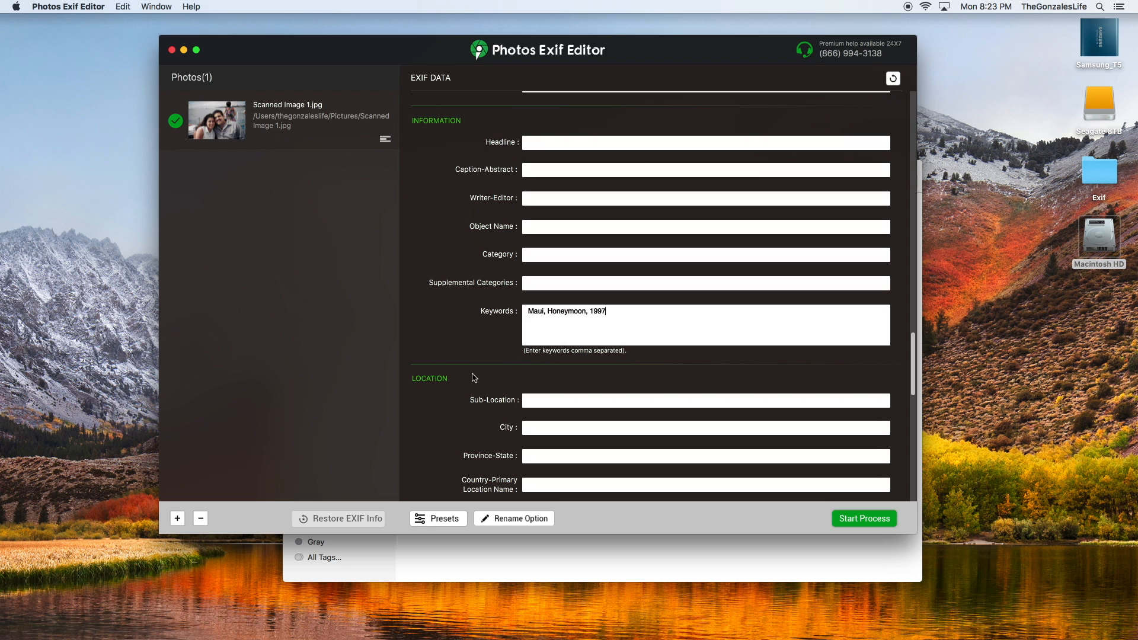
# - Start processing the edited photo to bring up the destination-folder chooser
pyautogui.scroll(-3)
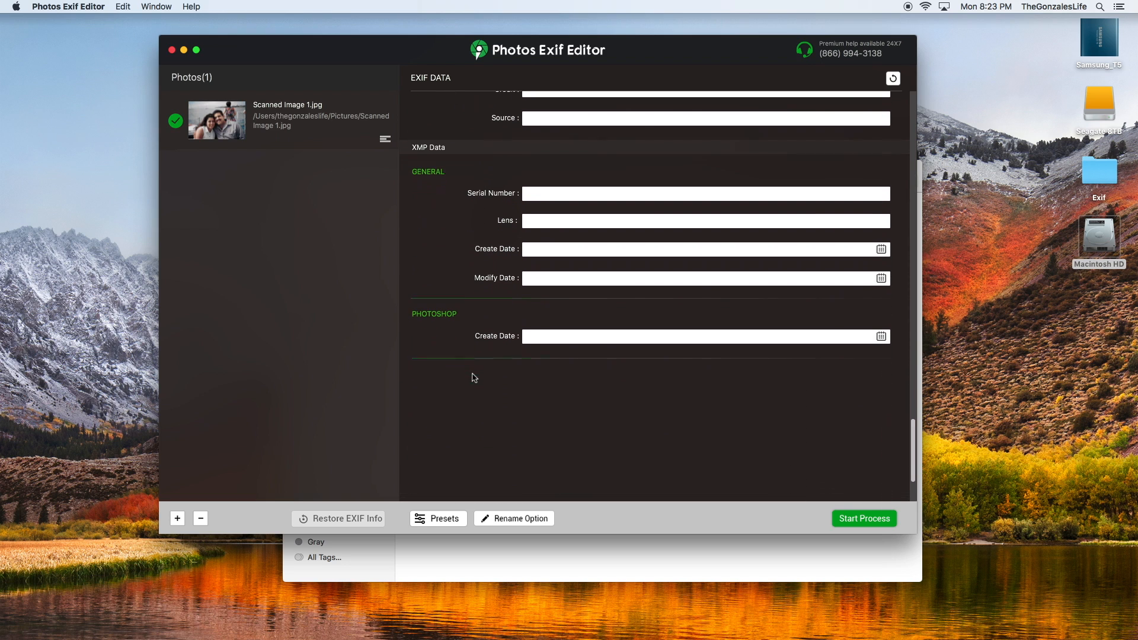
pyautogui.scroll(3)
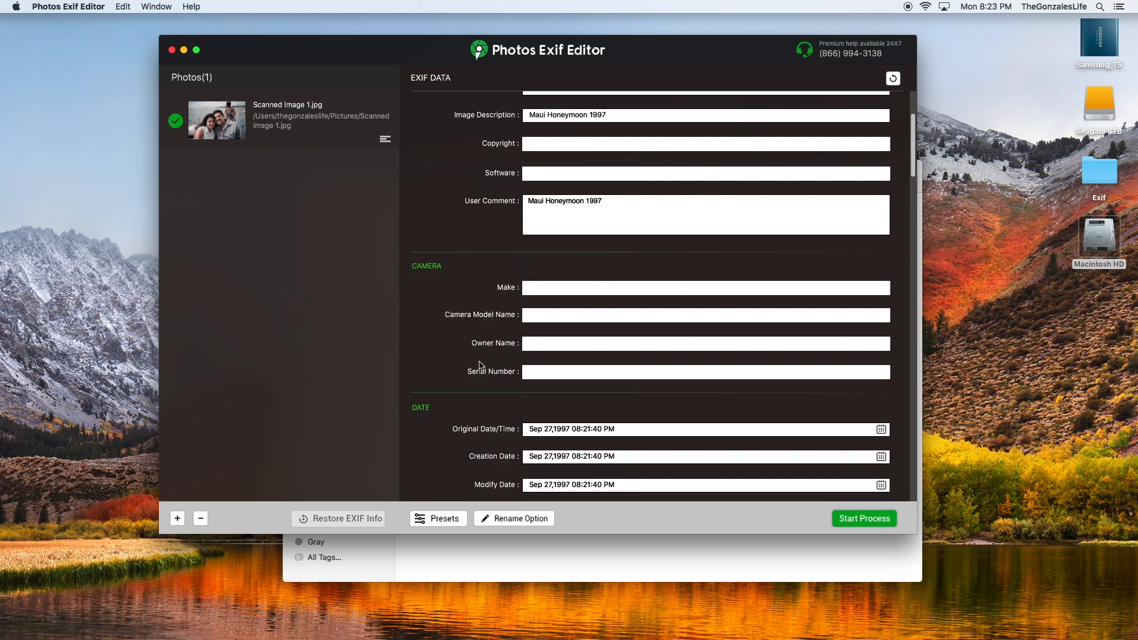
pyautogui.click(863, 518)
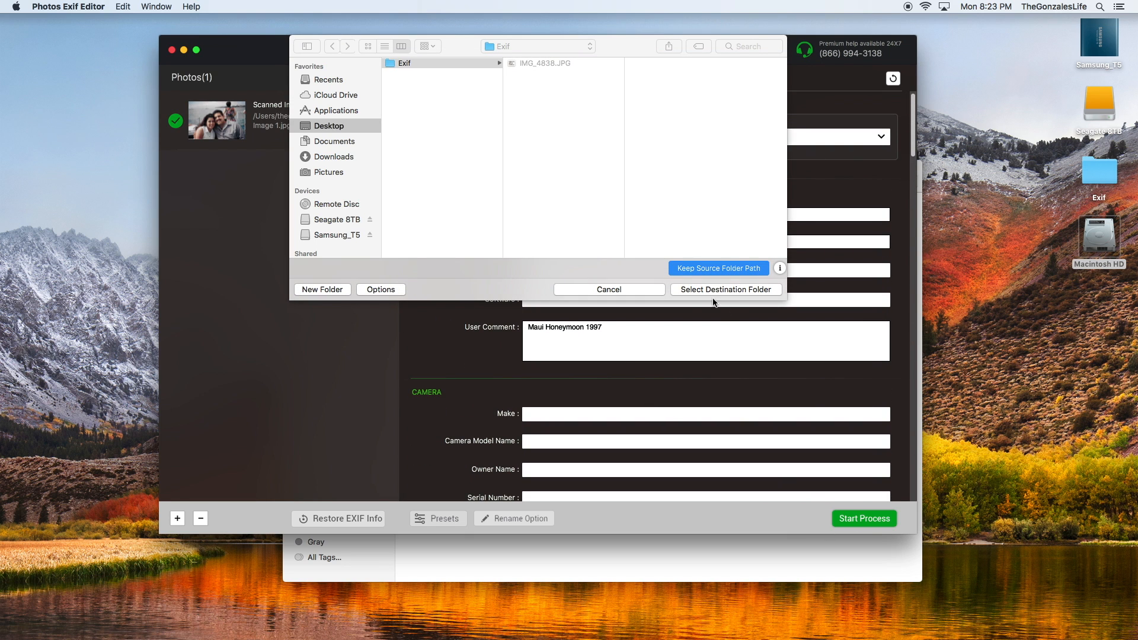
# - Save the edited photo into the Desktop Exif folder and close the processing summary
pyautogui.click(403, 63)
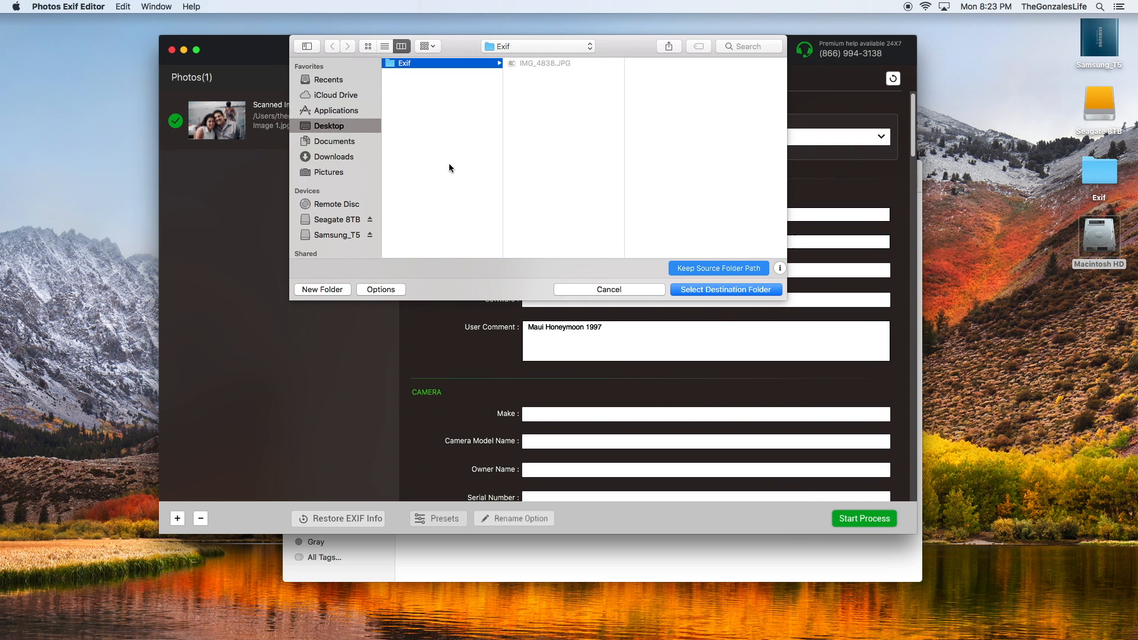
pyautogui.click(608, 289)
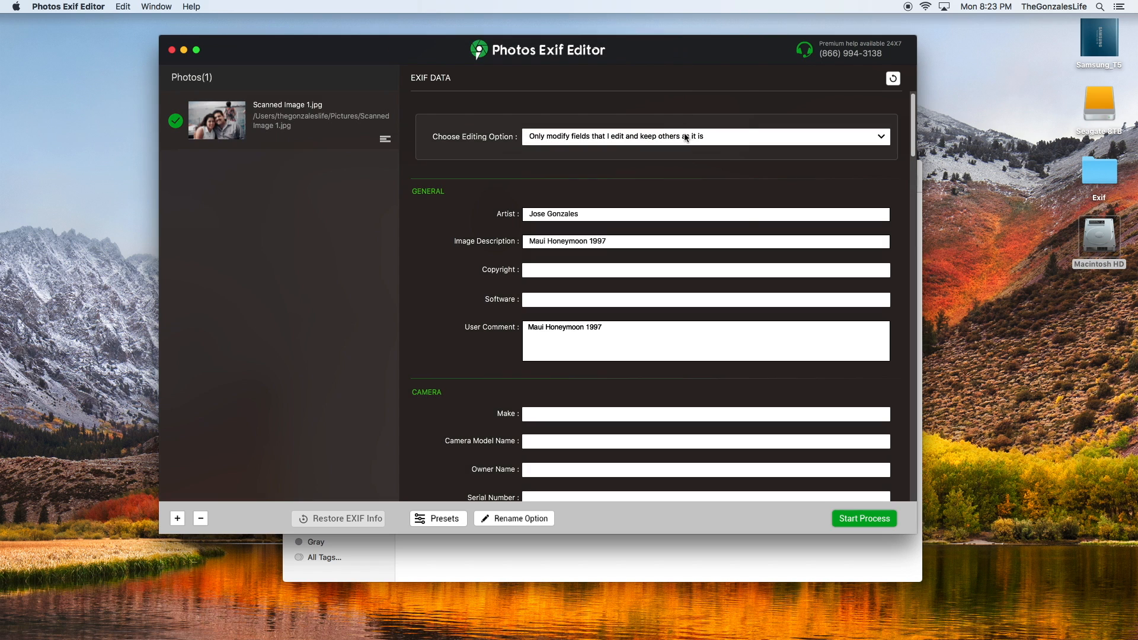
pyautogui.click(863, 518)
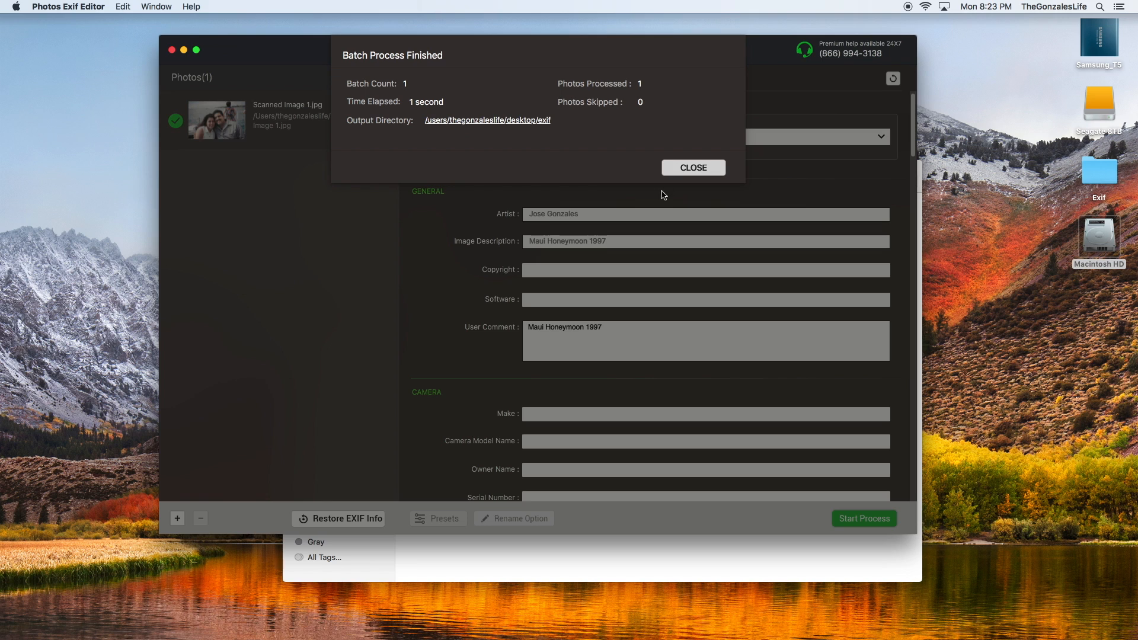
pyautogui.click(691, 167)
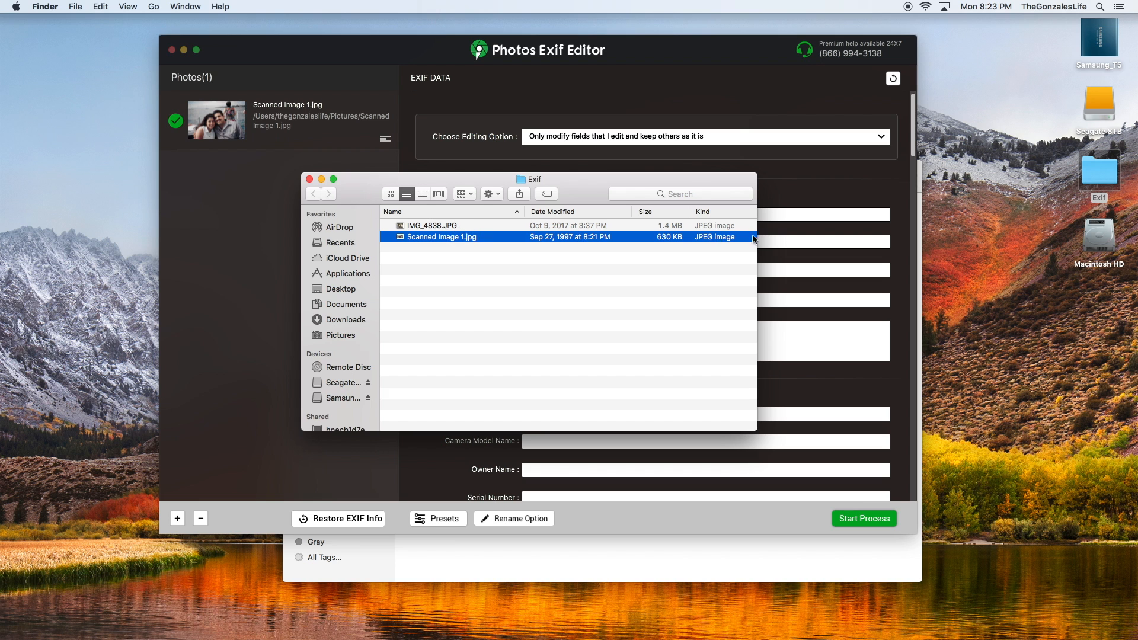
# - Open Scanned Image 1.jpg in Preview and confirm its 1997 dates and Lahaina GPS location
pyautogui.doubleClick(441, 236)
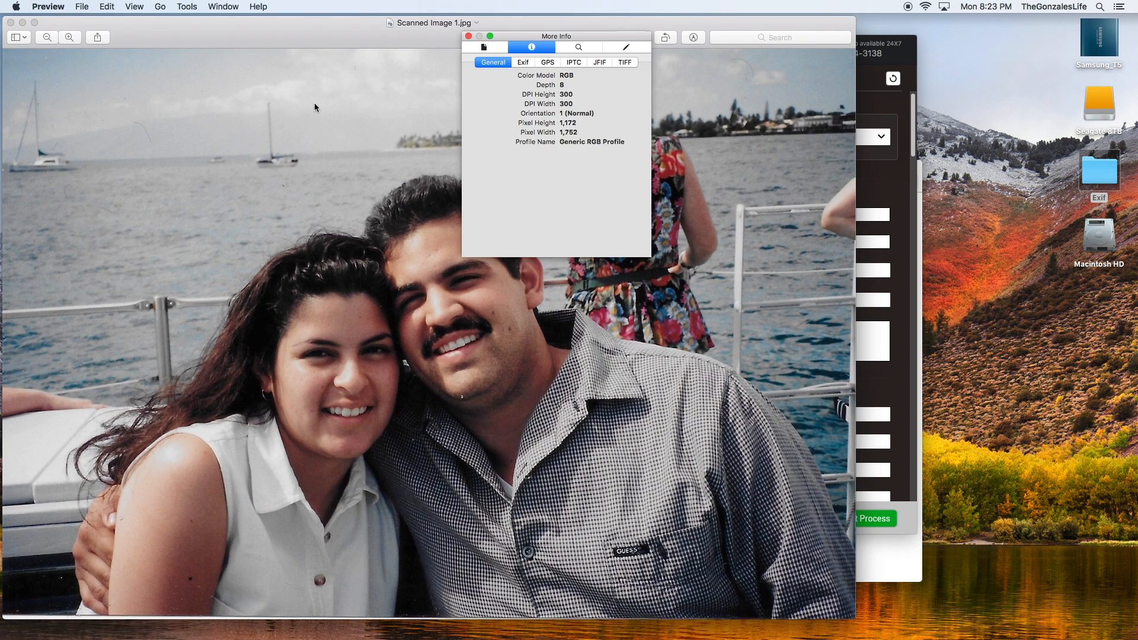
pyautogui.click(522, 62)
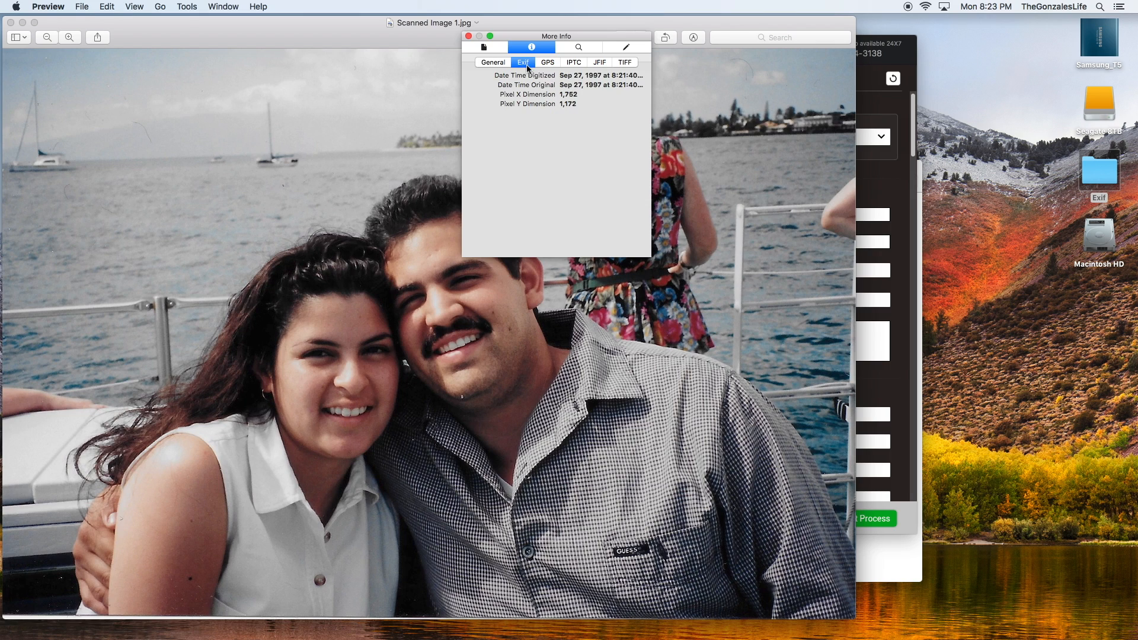
pyautogui.moveTo(581, 80)
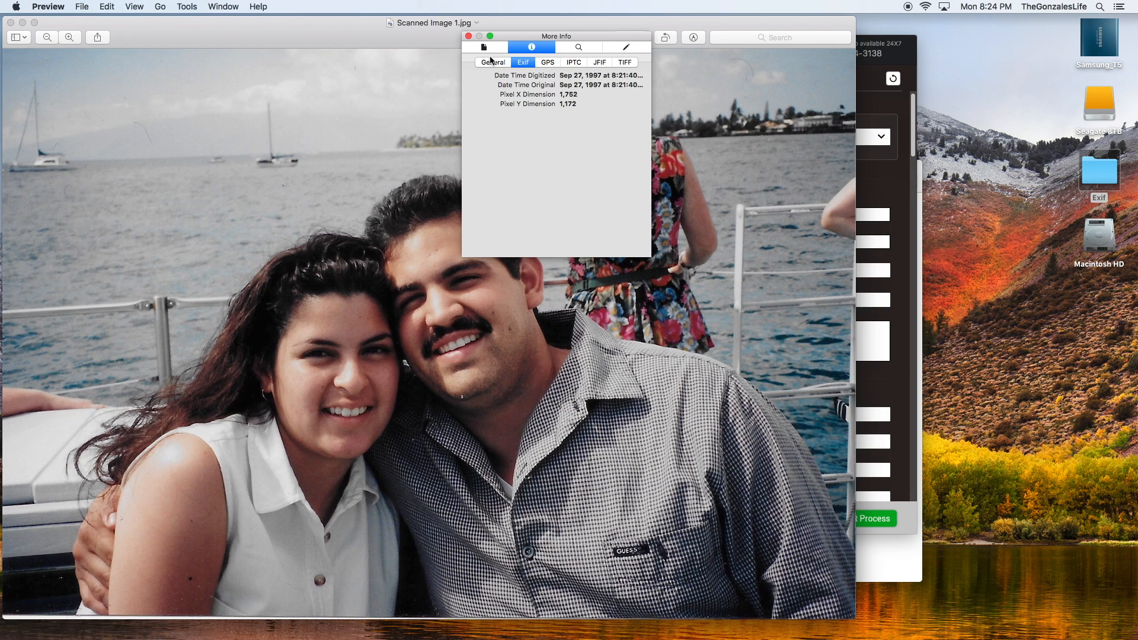
pyautogui.click(485, 46)
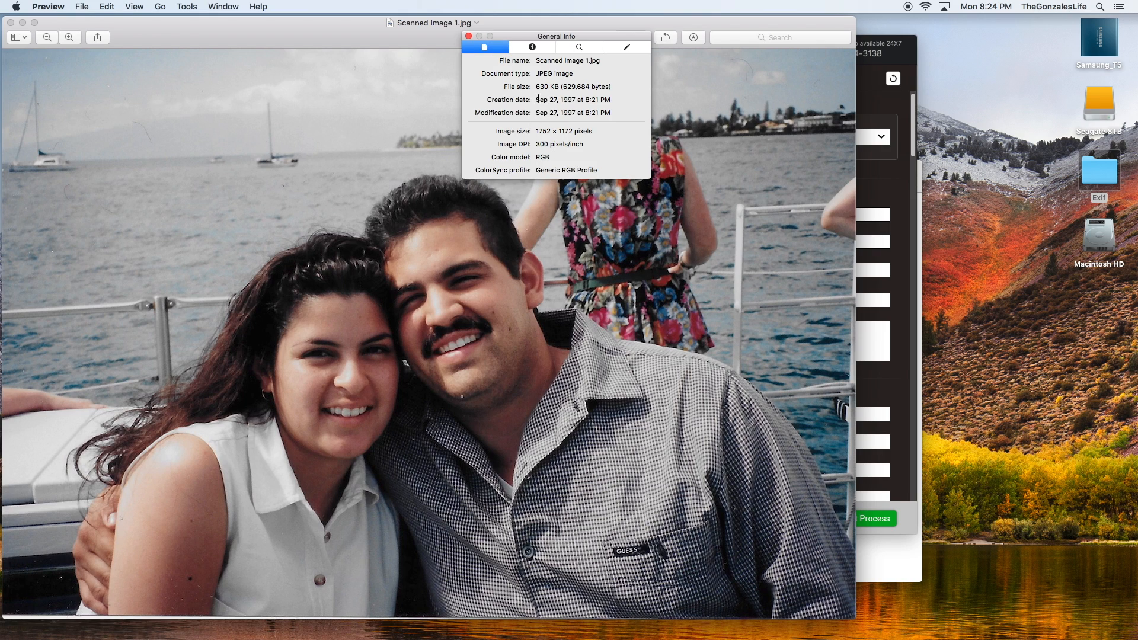
pyautogui.doubleClick(572, 100)
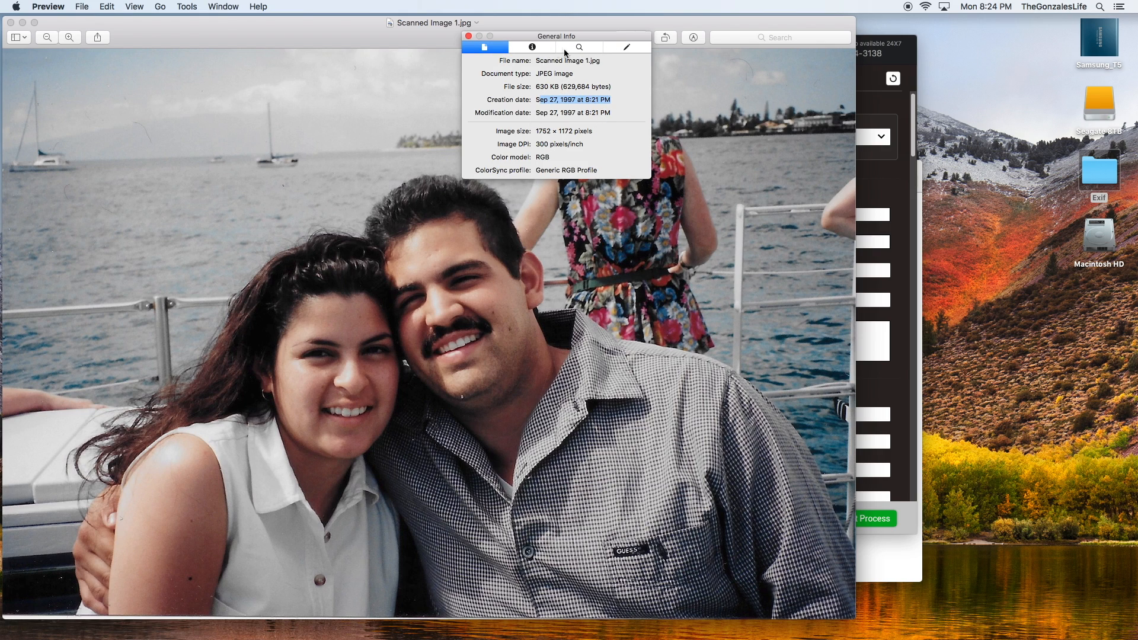
pyautogui.click(532, 47)
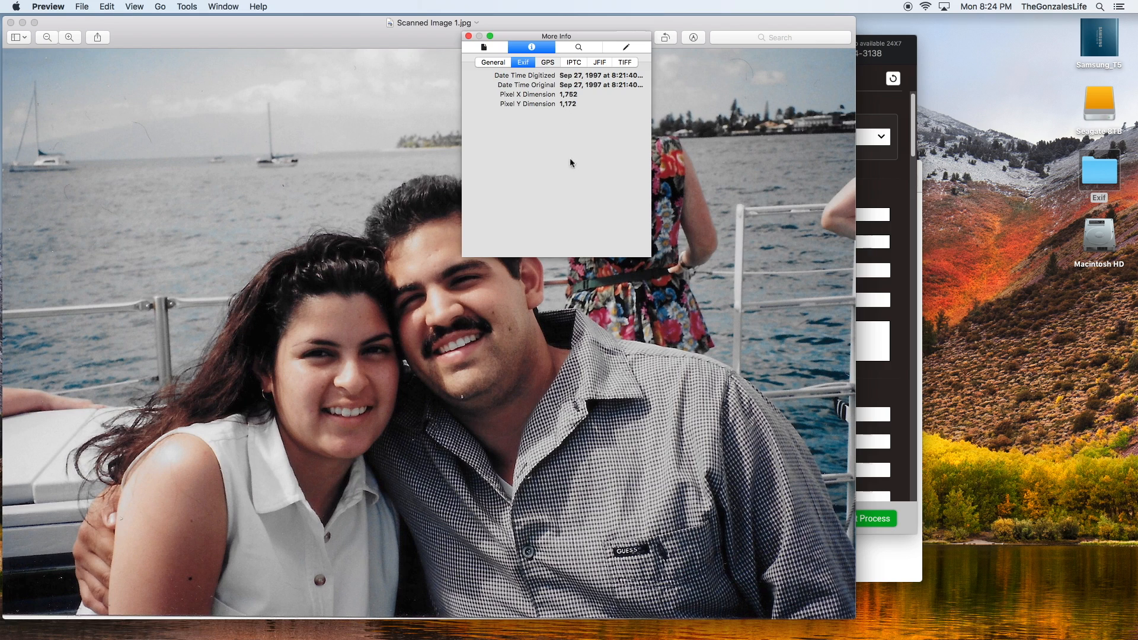
pyautogui.click(547, 61)
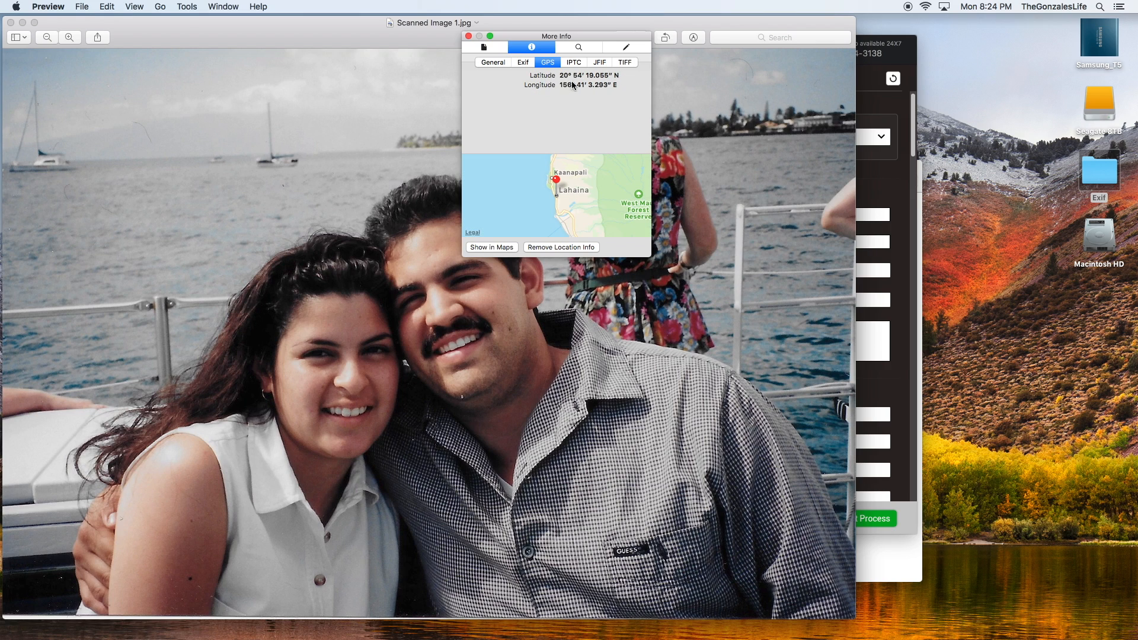
pyautogui.click(523, 62)
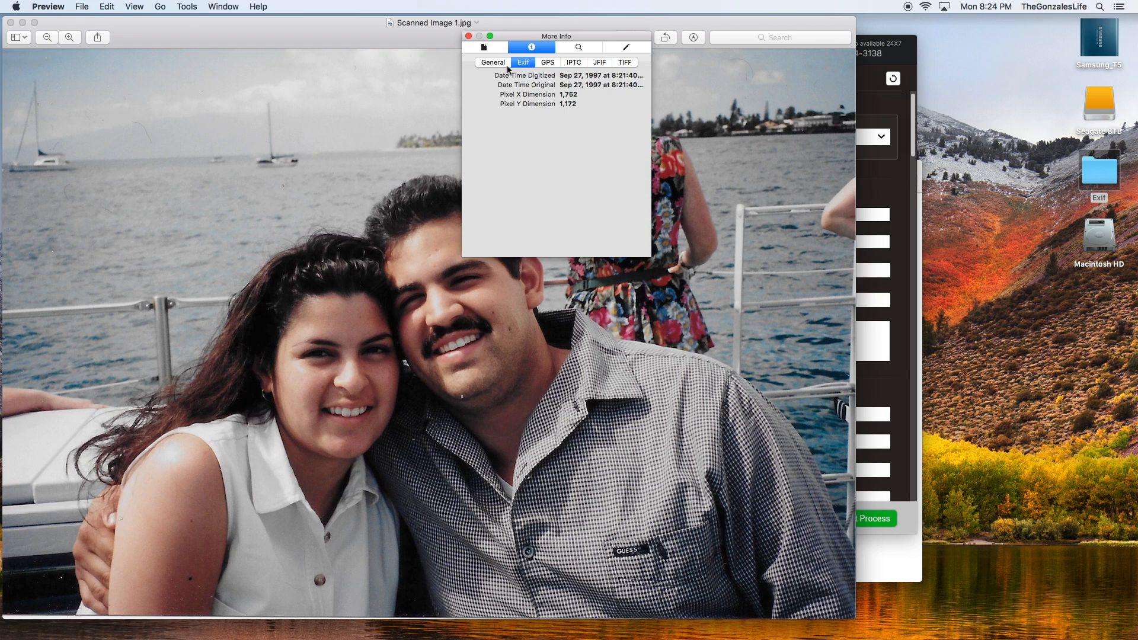
pyautogui.click(492, 61)
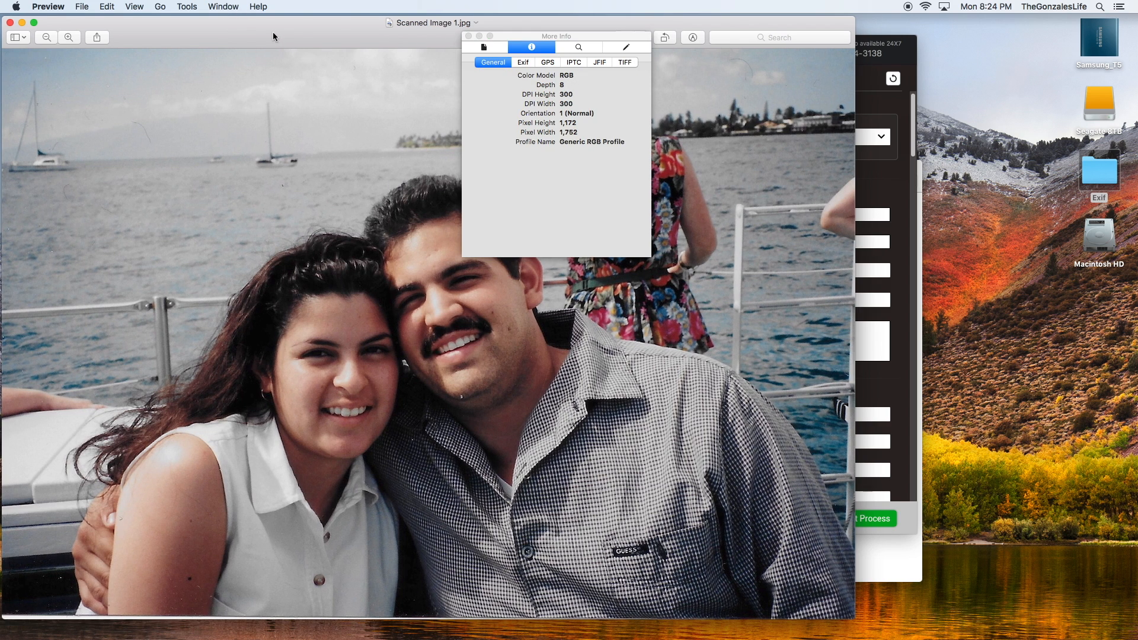